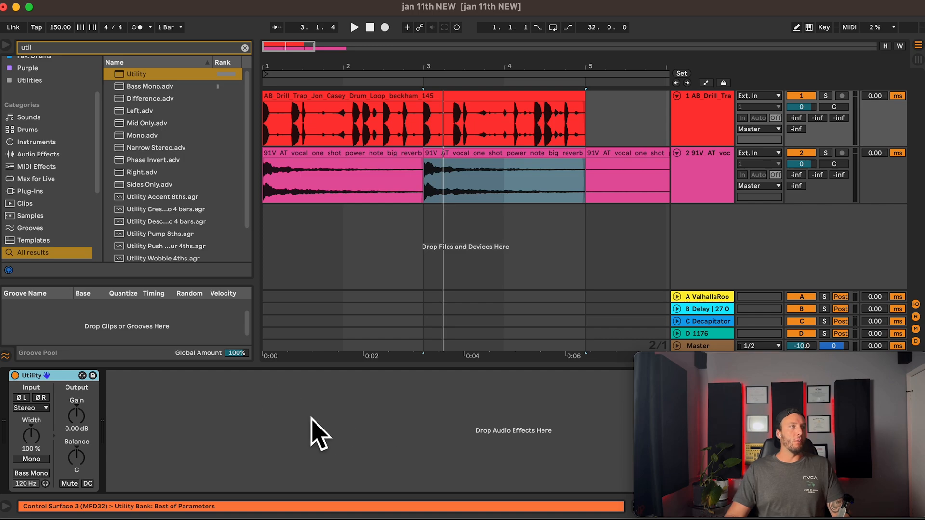
Step: Switch the drum track's Utility from Width to Mid/Side mode and solo the drum track
right_click(31, 420)
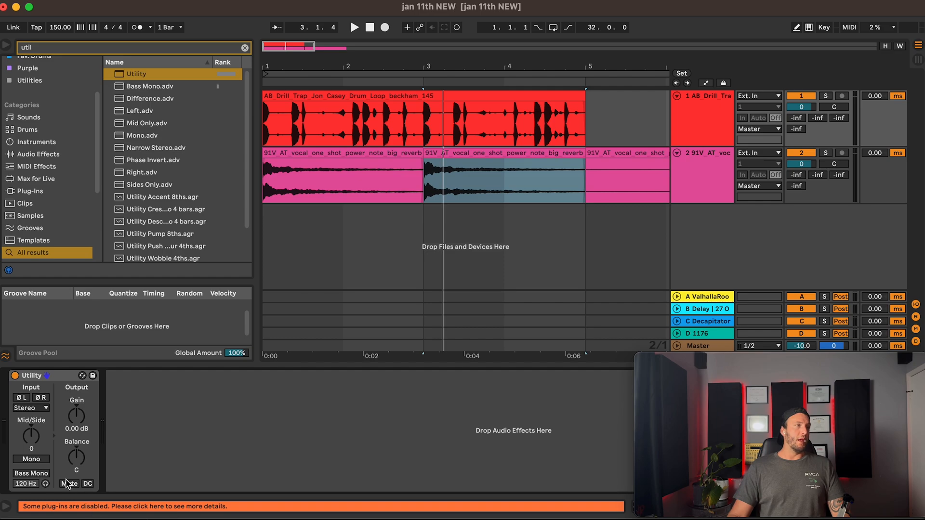
left_click(826, 96)
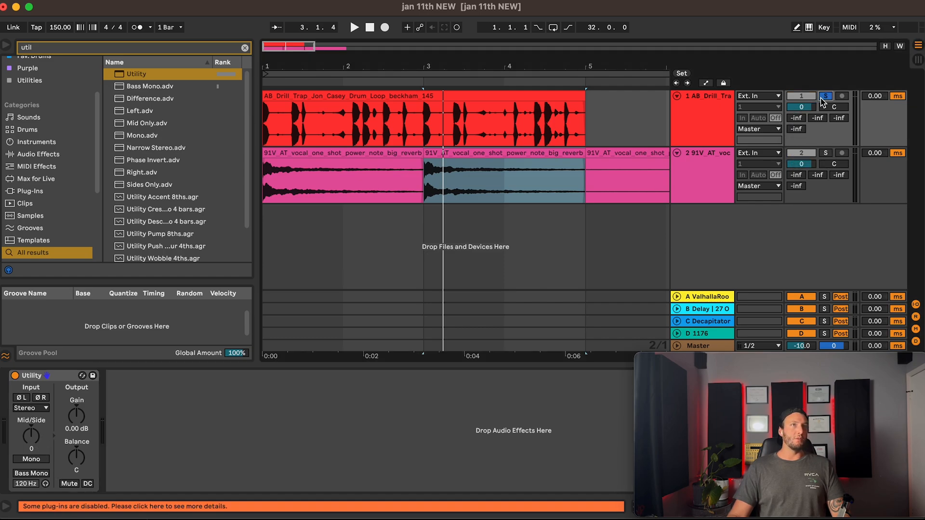